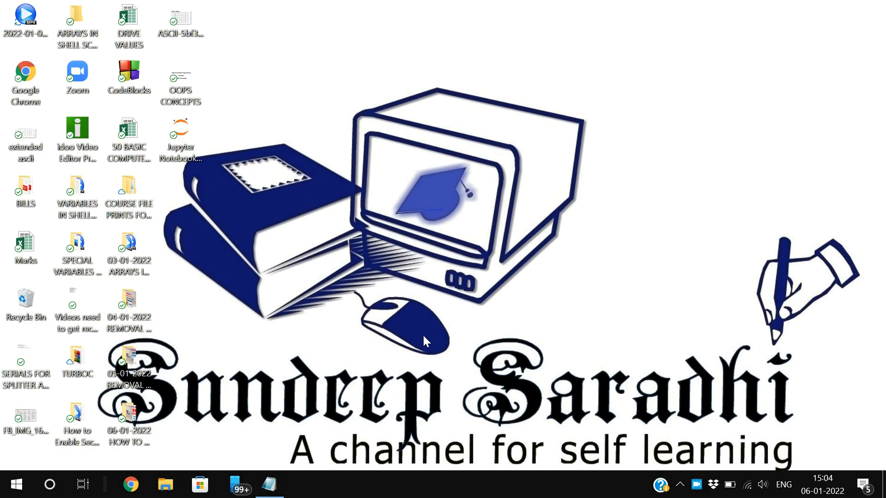
# Step: Restore the Notepad window holding the ASCII notes from the taskbar
pyautogui.click(269, 484)
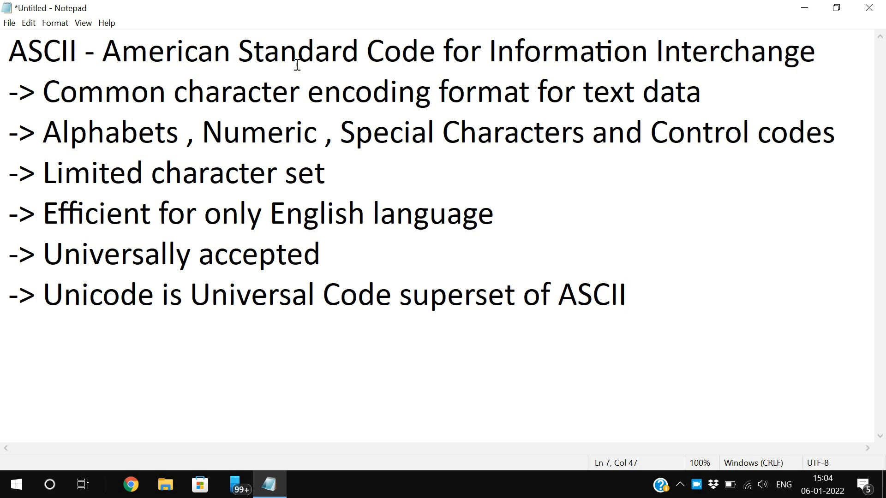
pyautogui.moveTo(691, 80)
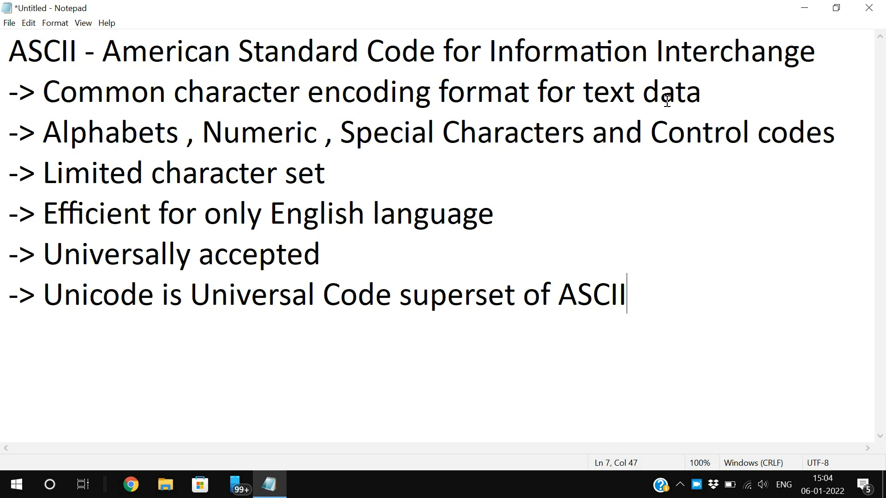
pyautogui.moveTo(72, 63)
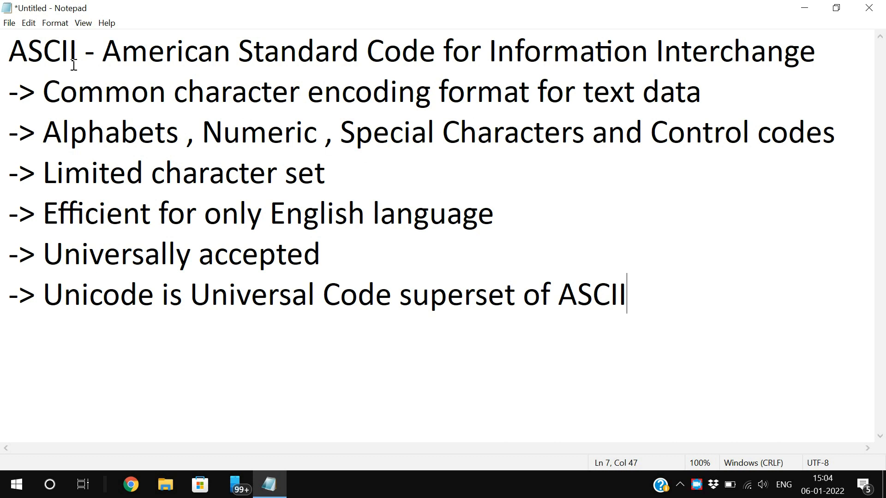
# Step: Highlight the word 'Unicode' in the ASCII notes for emphasis
pyautogui.click(70, 132)
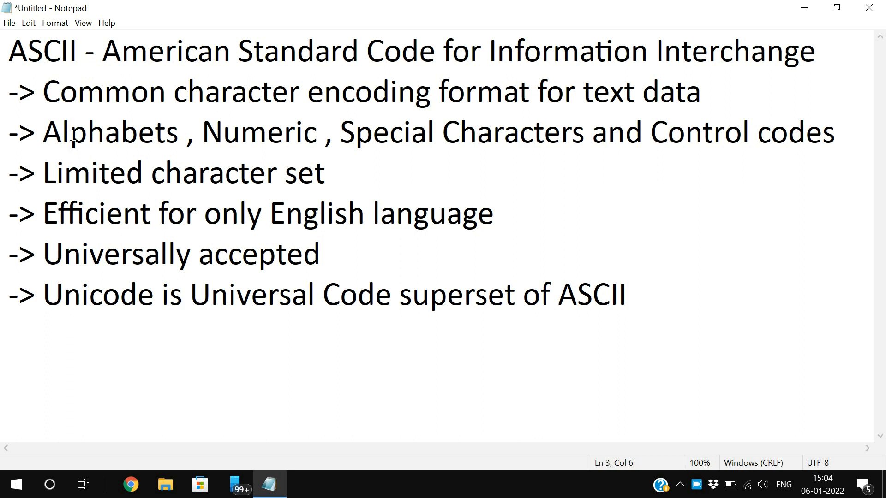
pyautogui.doubleClick(257, 133)
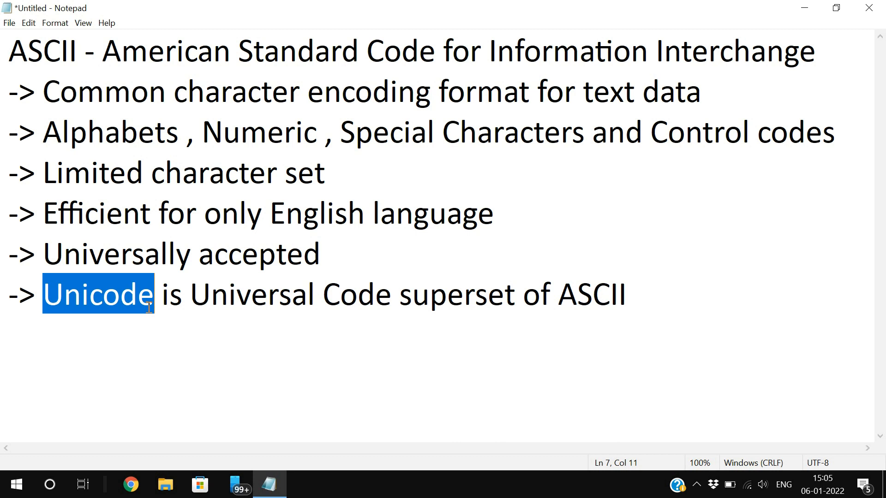
pyautogui.moveTo(289, 430)
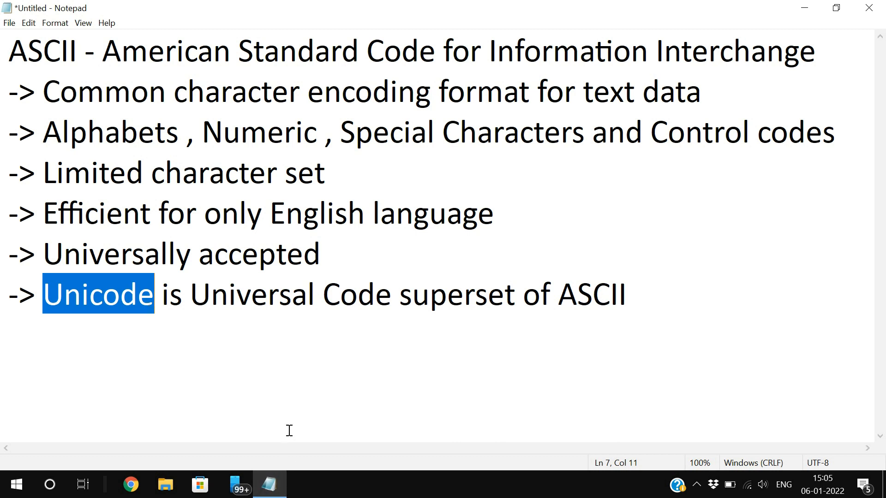
pyautogui.moveTo(280, 471)
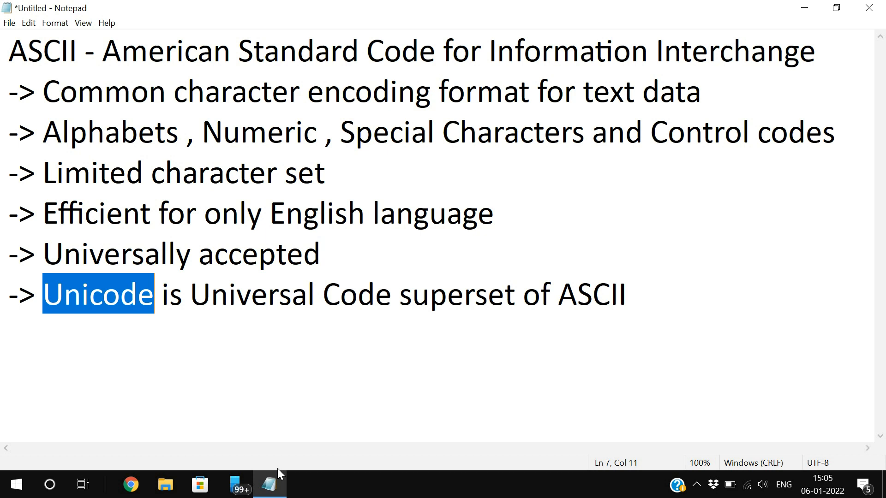
pyautogui.moveTo(270, 484)
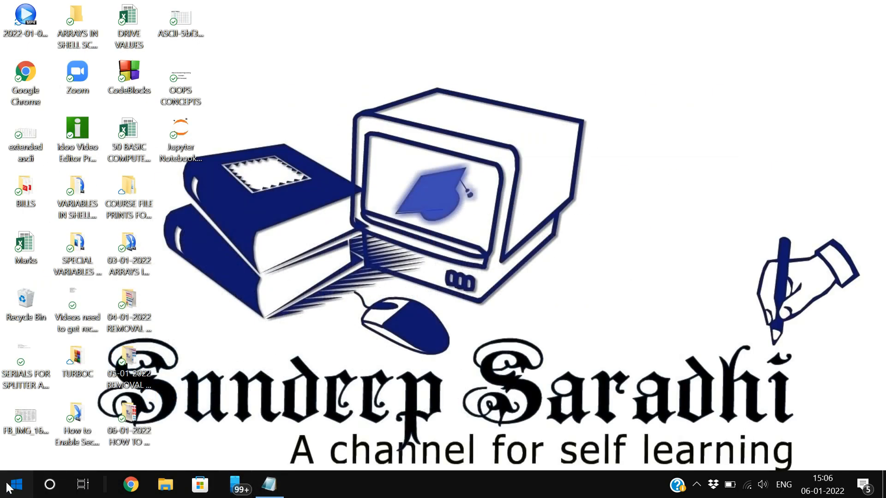
# Step: Launch DOSBox 0.74-3 from the Start menu to reach the Turbo C editor
pyautogui.click(11, 484)
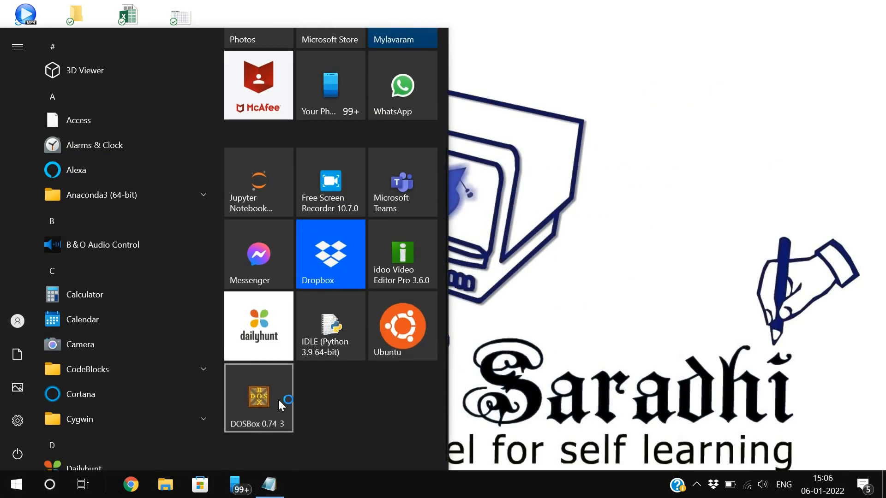
pyautogui.click(258, 397)
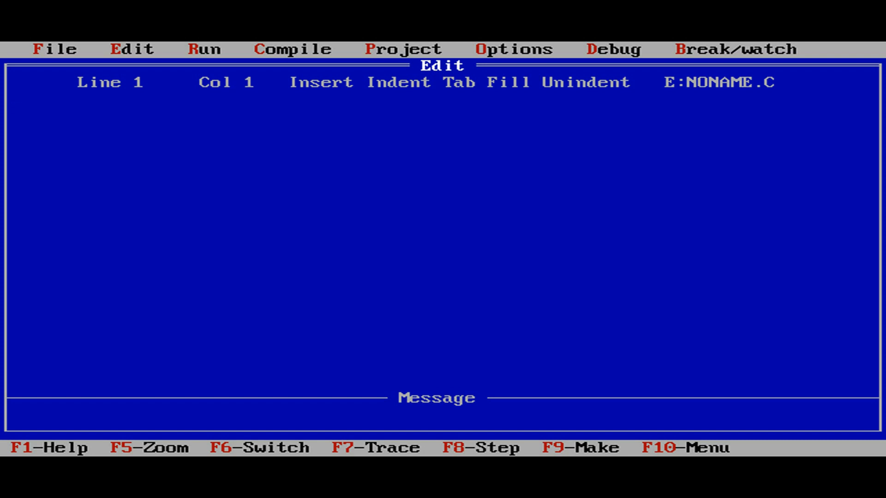
# Step: Type #include<stdio.h>, the int main() header and its opening brace
pyautogui.write('#')
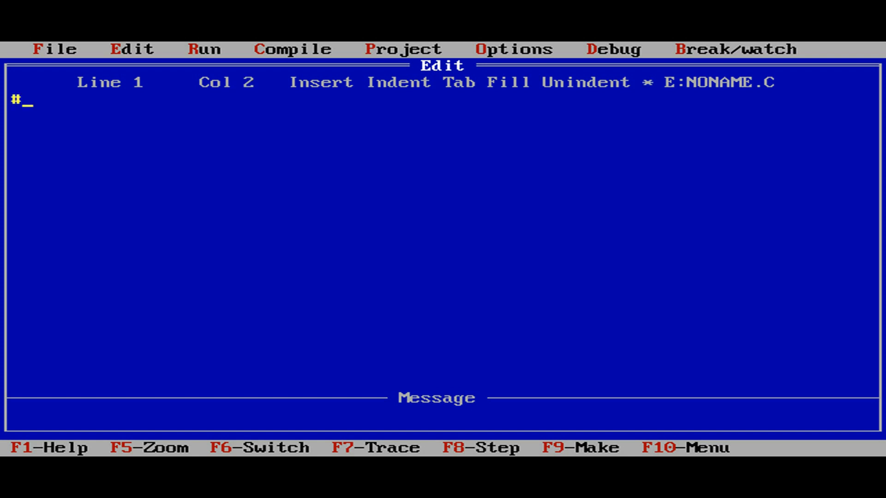
pyautogui.write('include')
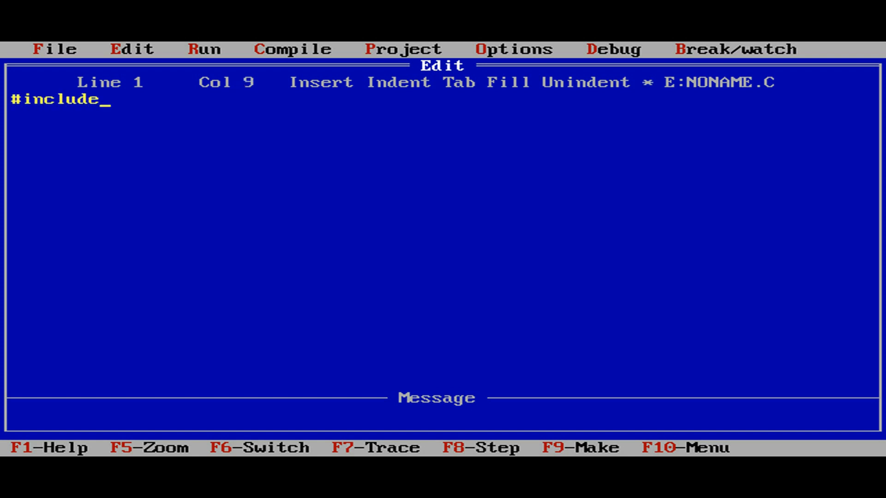
pyautogui.write('<t')
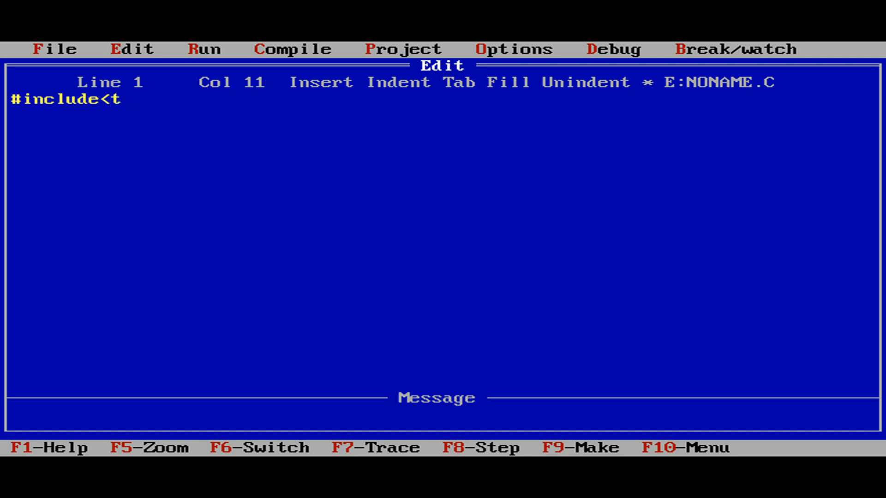
pyautogui.write('stdio.h>')
pyautogui.click(444, 115)
pyautogui.write('int')
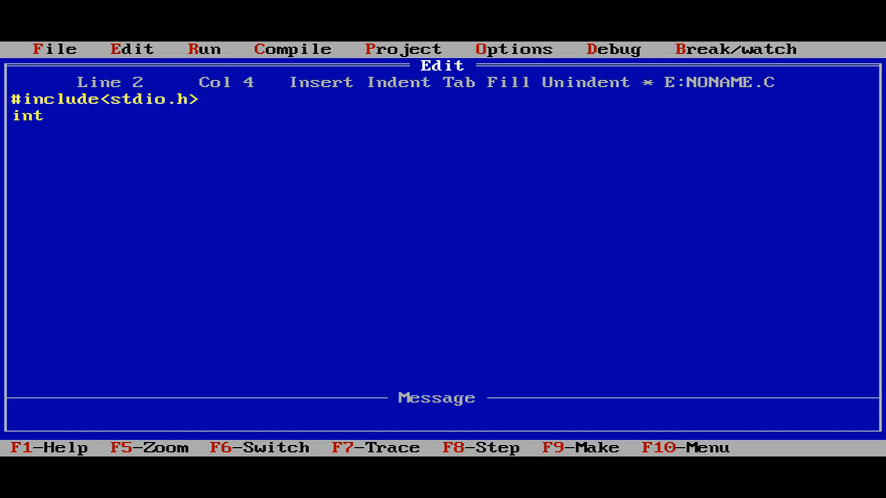
pyautogui.write('main(')
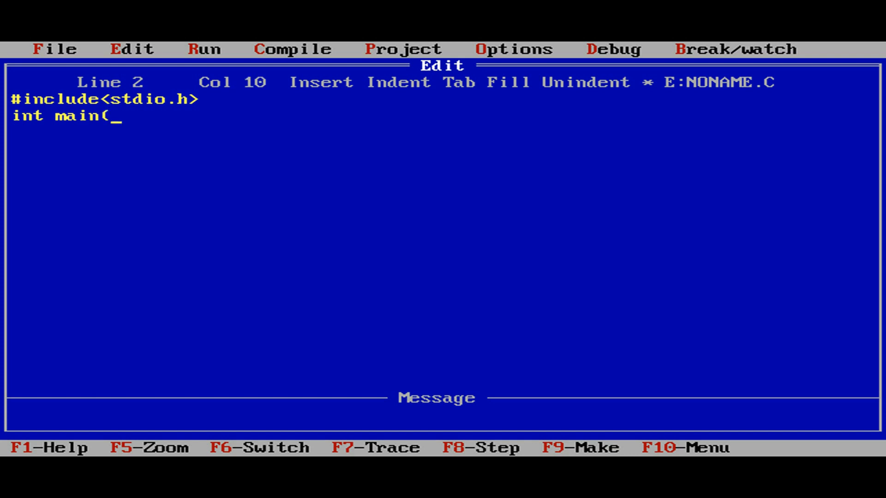
pyautogui.write(')')
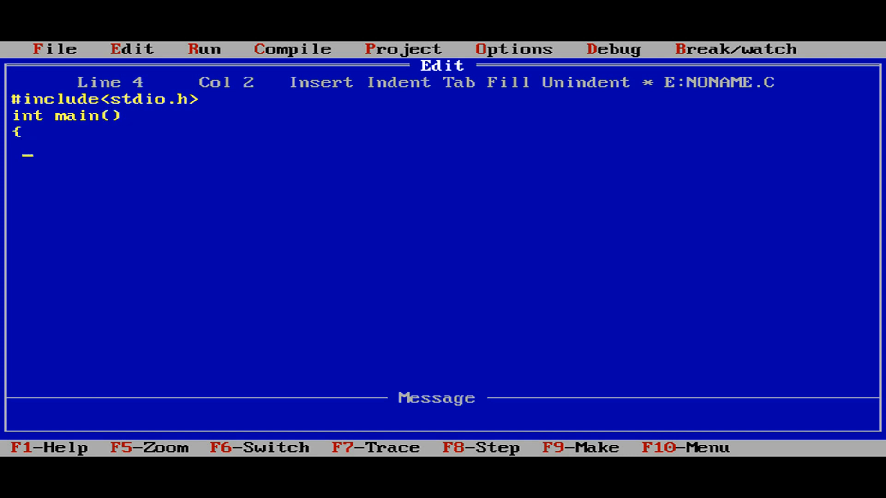
pyautogui.write('char')
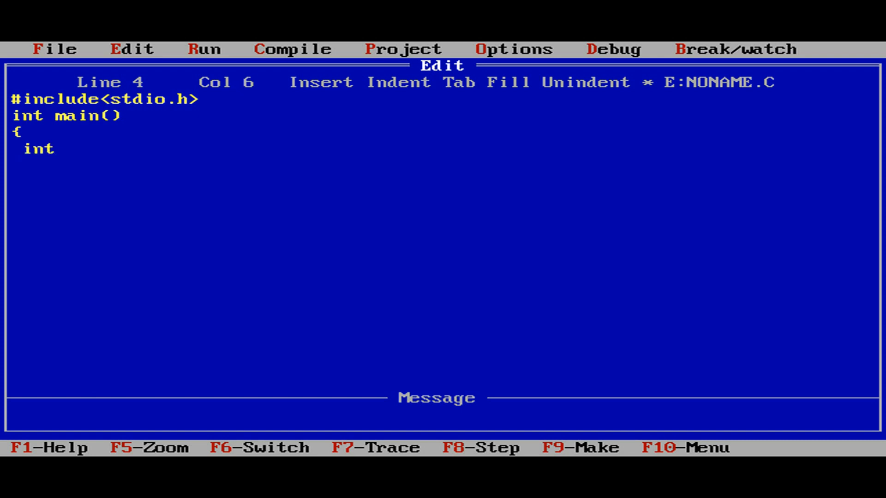
# Step: Declare int n; and add a clrscr(); call
pyautogui.write('n;')
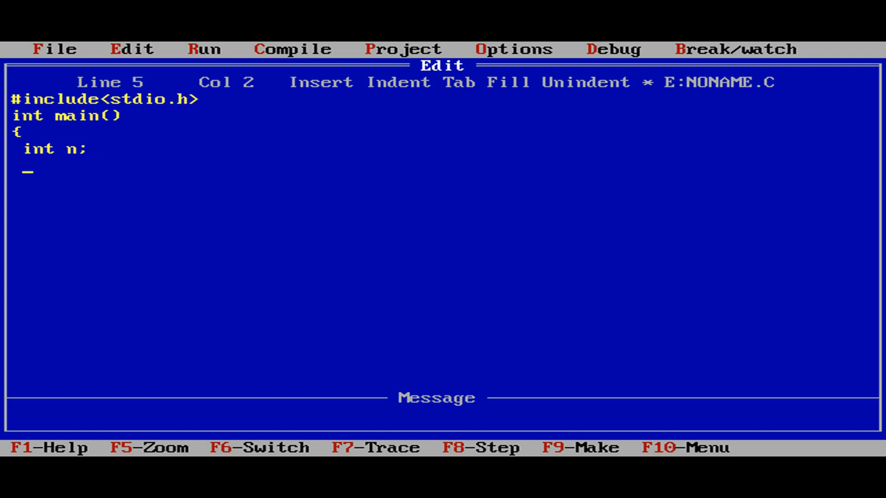
pyautogui.write('clrs')
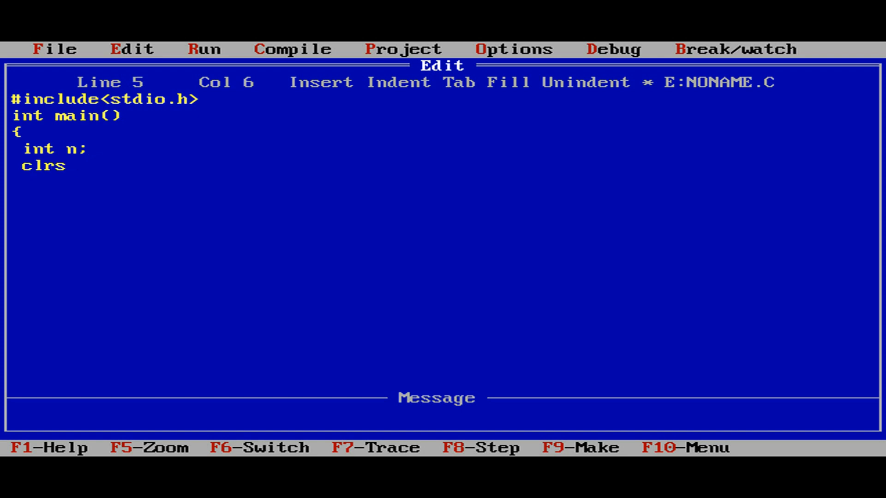
pyautogui.write('cr()')
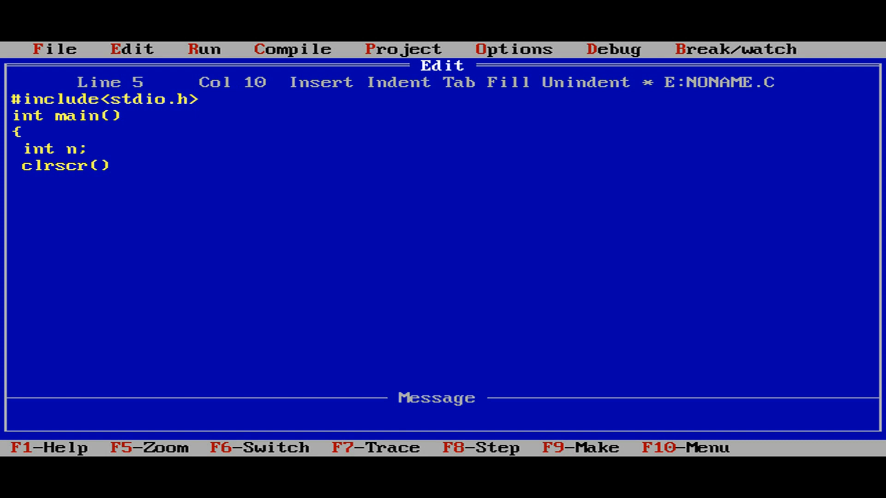
pyautogui.write(';')
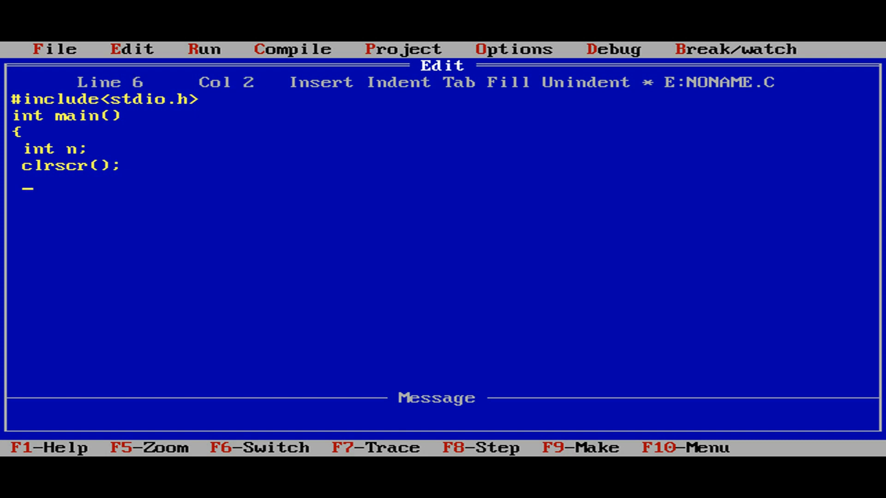
# Step: Add a printf prompt asking to enter the value for a character
pyautogui.write('prin')
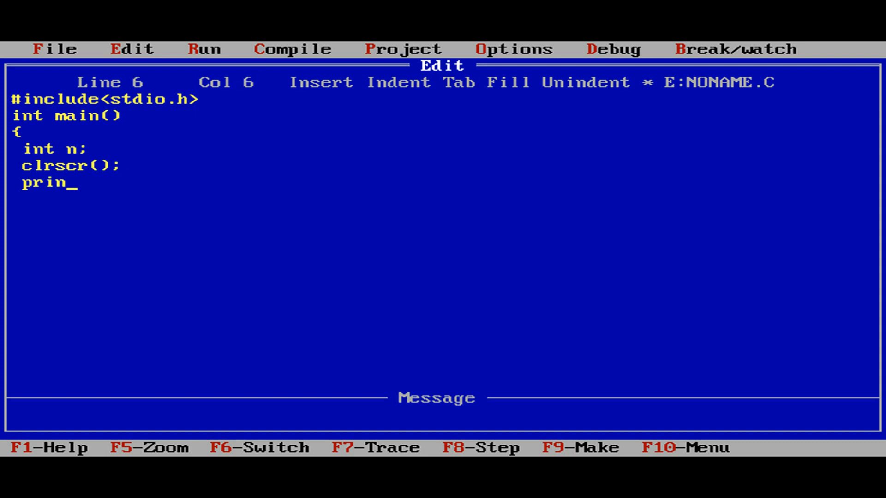
pyautogui.write('tf(')
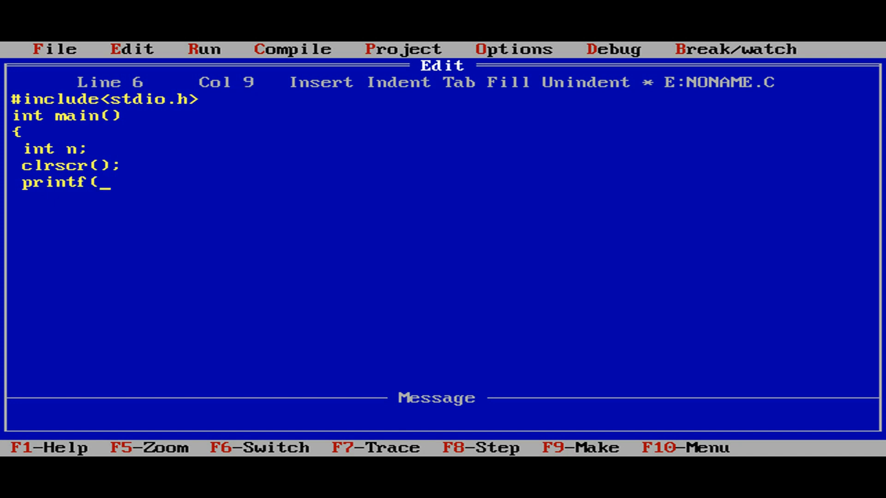
pyautogui.write('"Enter')
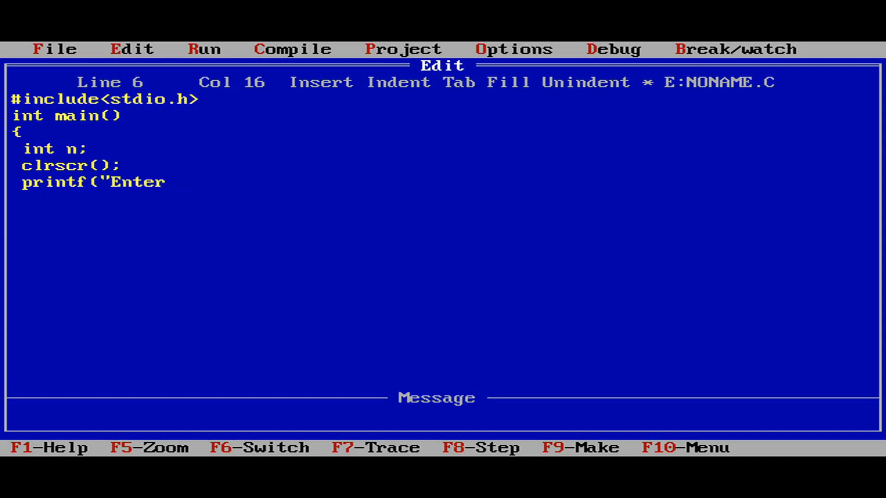
pyautogui.write('the value for')
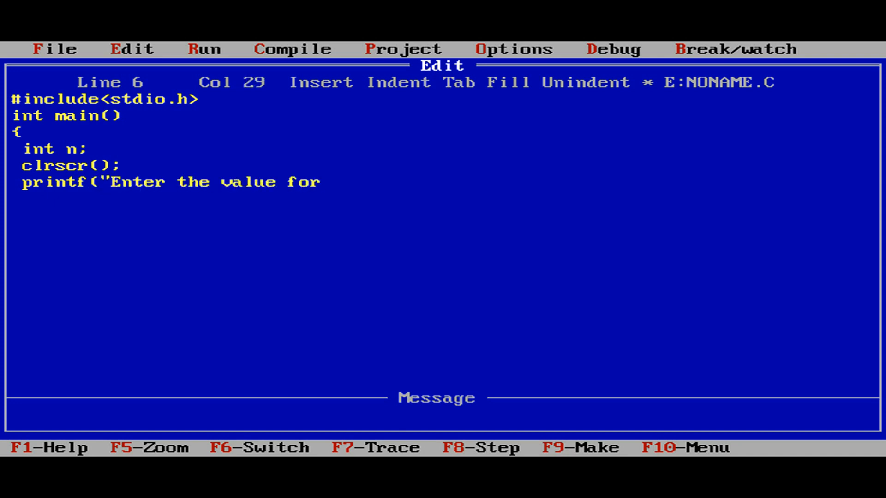
pyautogui.write('Cha')
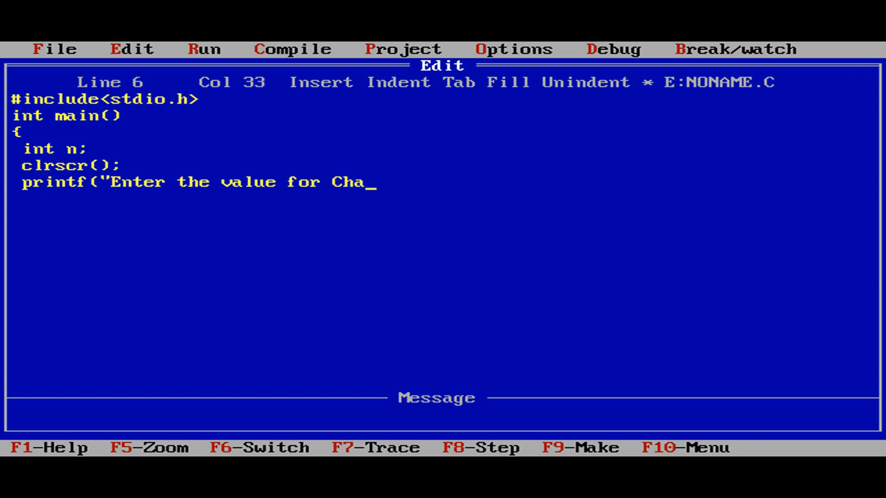
pyautogui.write('racter')
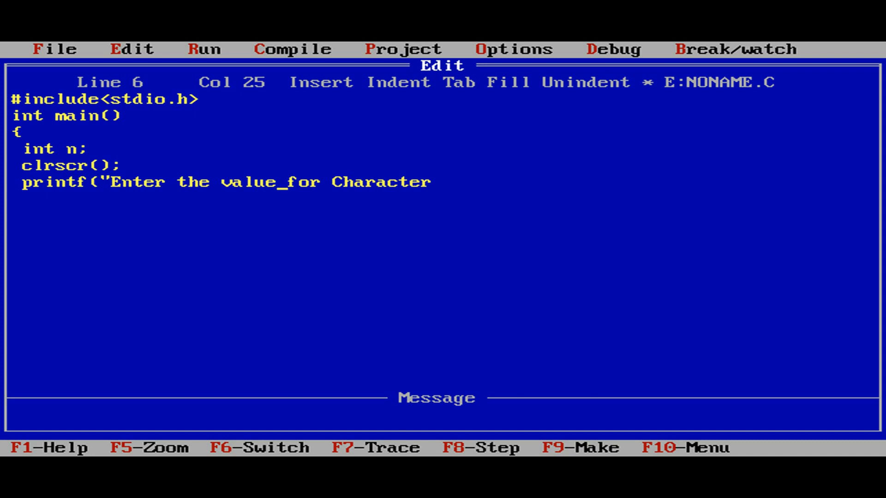
pyautogui.write('for')
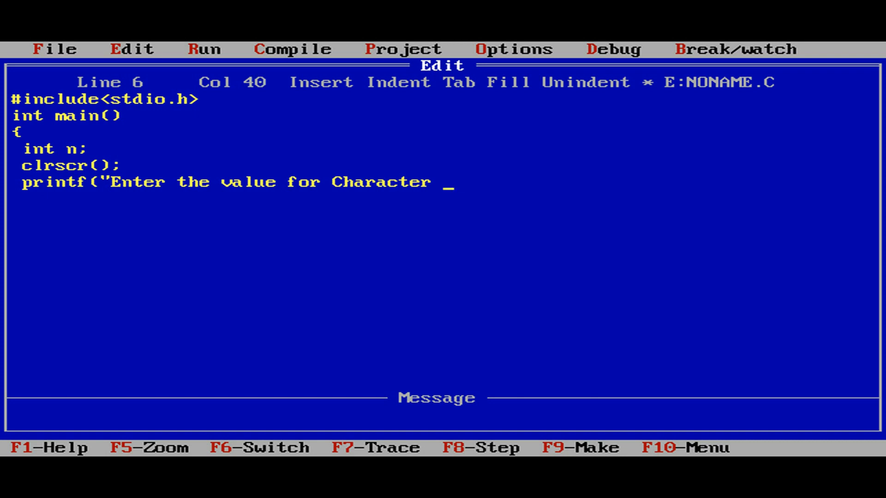
pyautogui.write(':");')
pyautogui.click(247, 198)
pyautogui.write('sca')
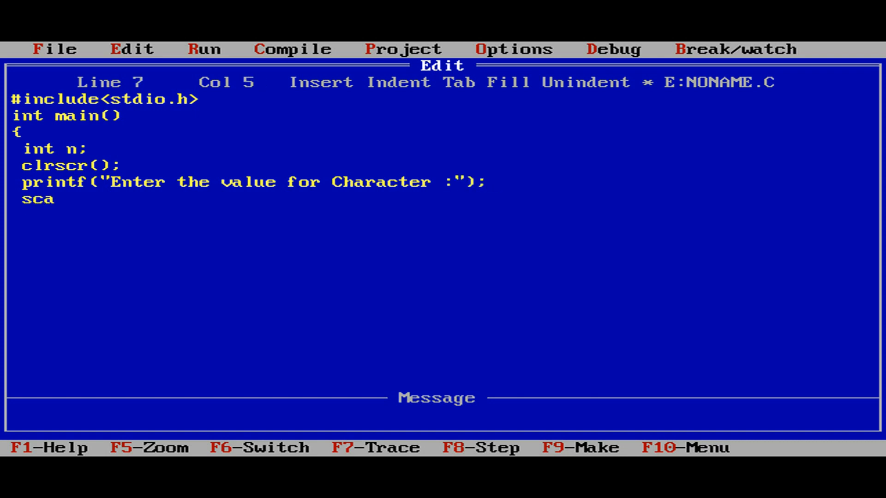
# Step: Read the integer with scanf("%d",&n); and begin the next printf
pyautogui.write('nf("')
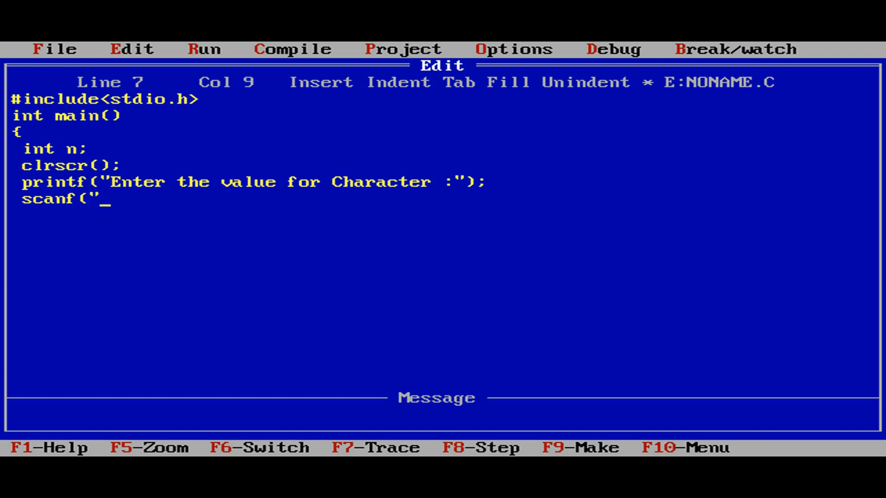
pyautogui.write('%d"')
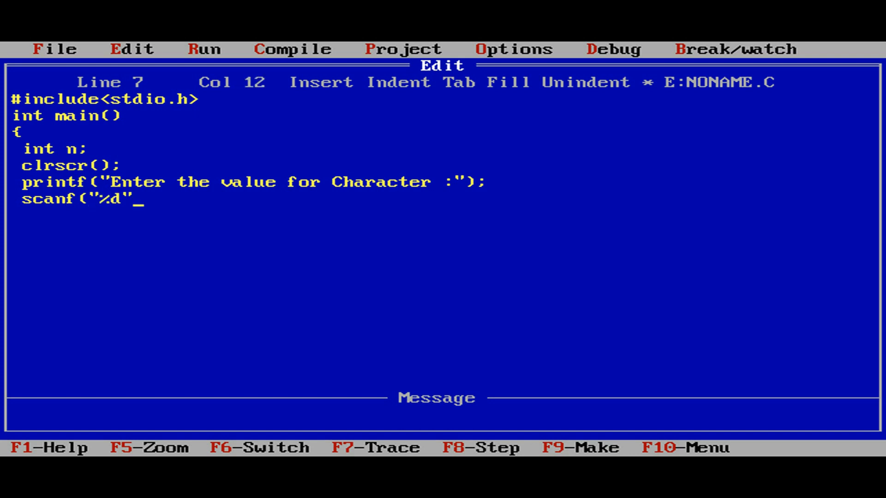
pyautogui.write(',')
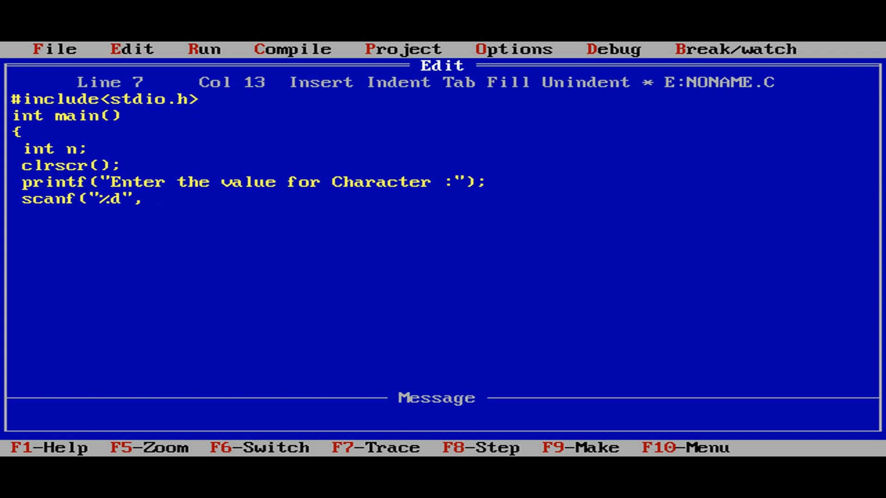
pyautogui.write('&n')
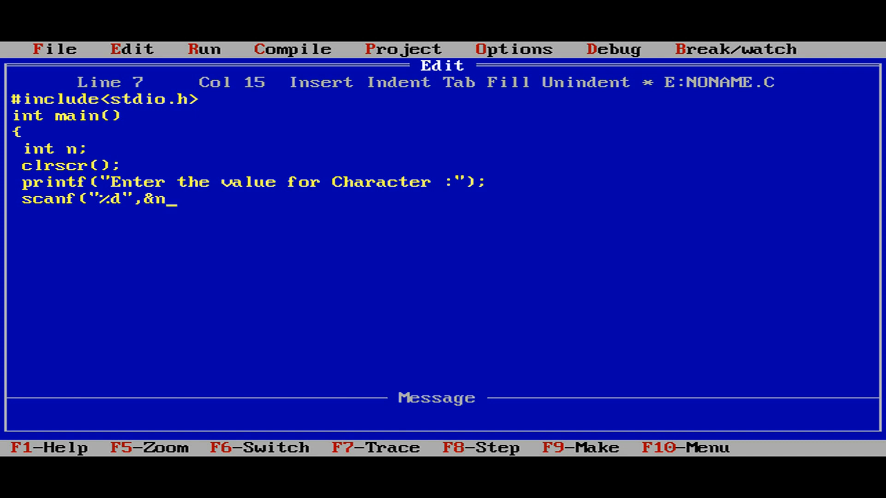
pyautogui.write(';')
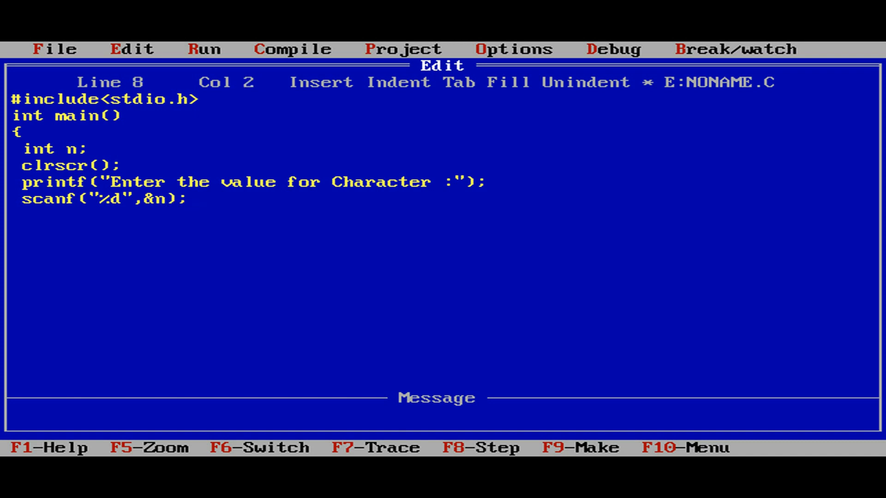
pyautogui.write('printf')
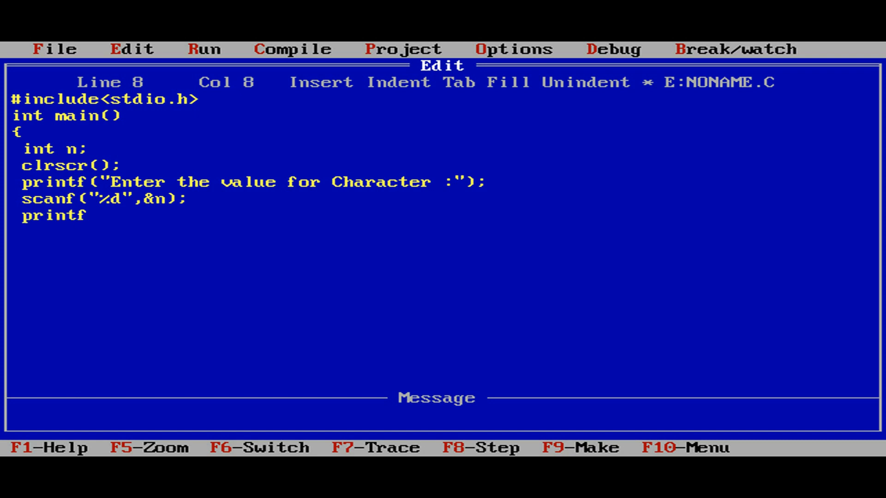
# Step: Print "Character for given ASCII value %d is = %c" using n,n
pyautogui.write('("')
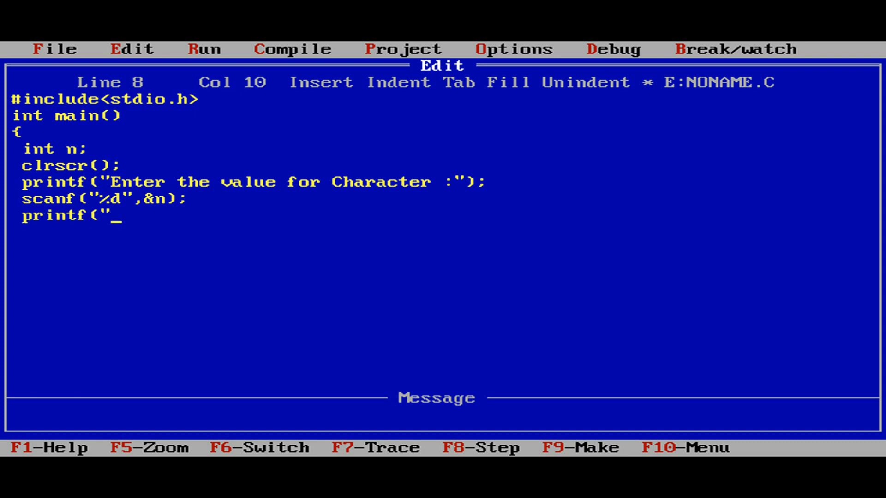
pyautogui.write('A')
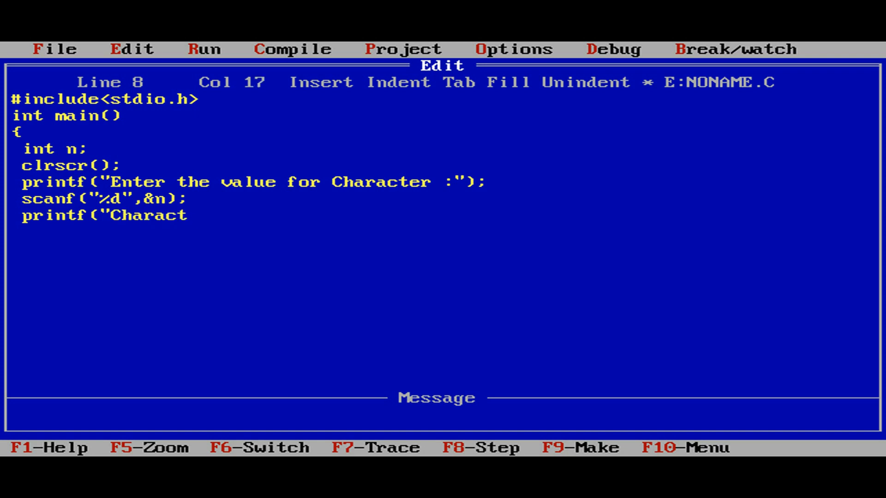
pyautogui.write('er for given')
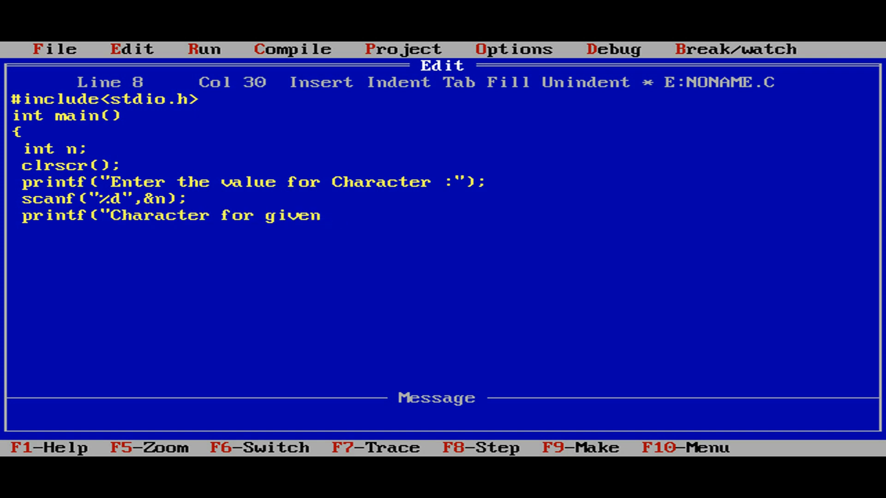
pyautogui.write('ASCI')
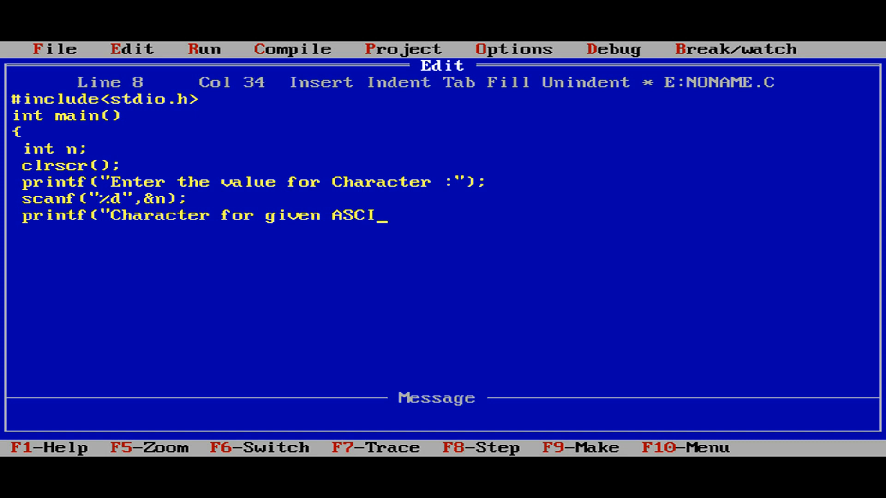
pyautogui.write('I val')
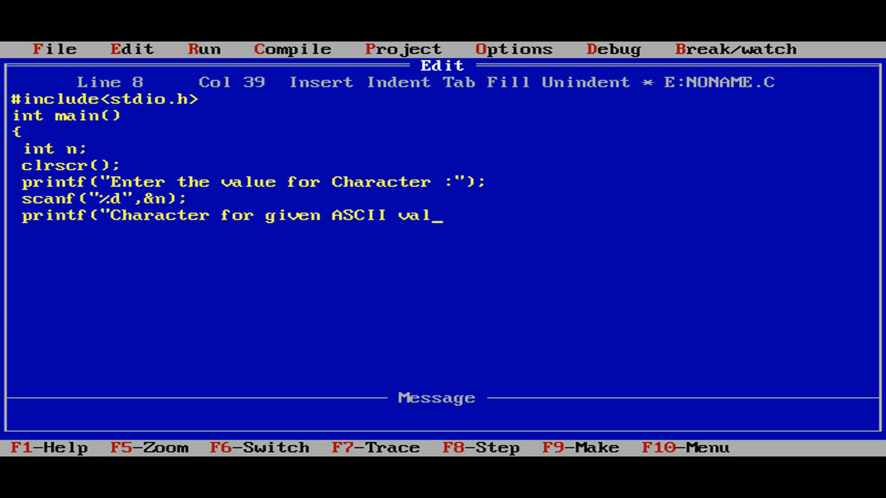
pyautogui.write('ue %d')
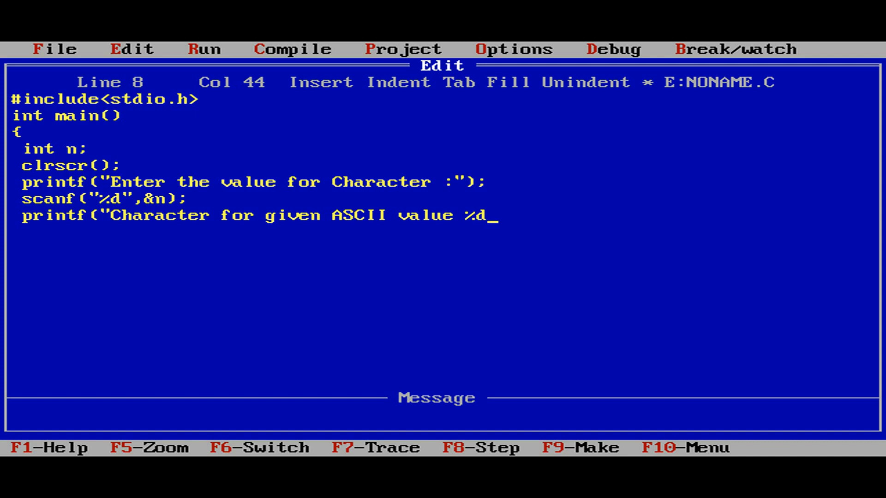
pyautogui.write('is =')
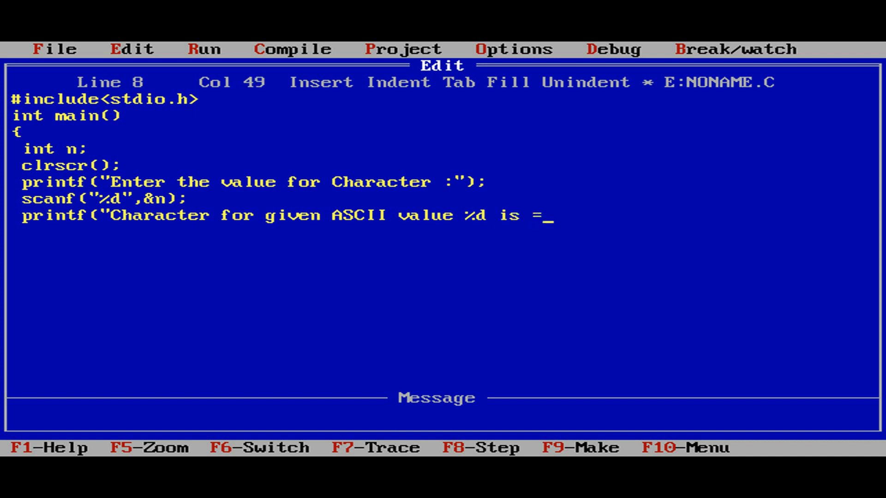
pyautogui.write('",')
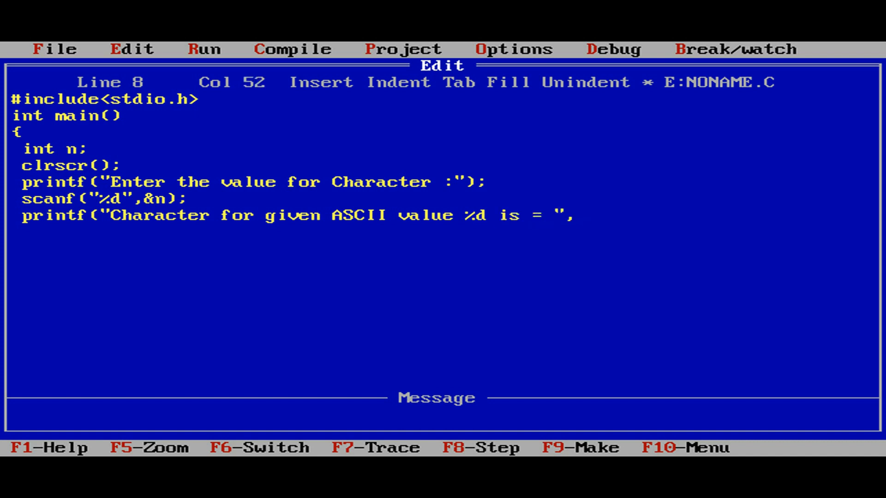
pyautogui.write('%c')
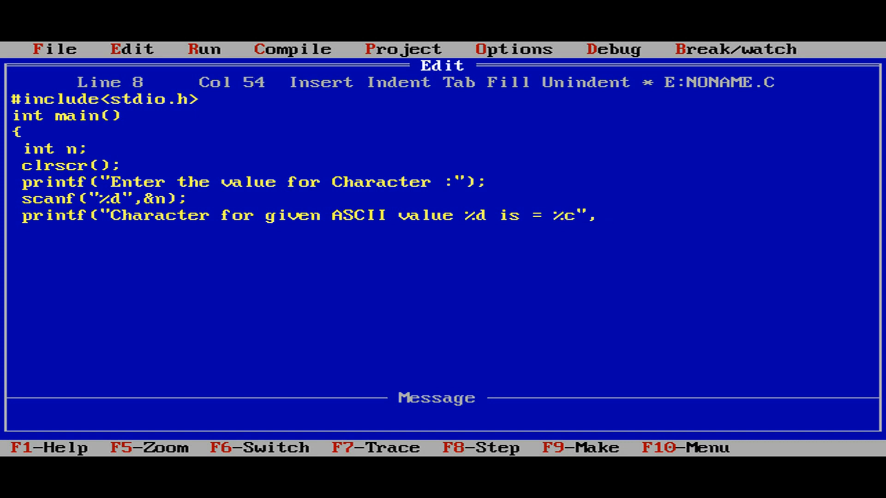
pyautogui.write(',')
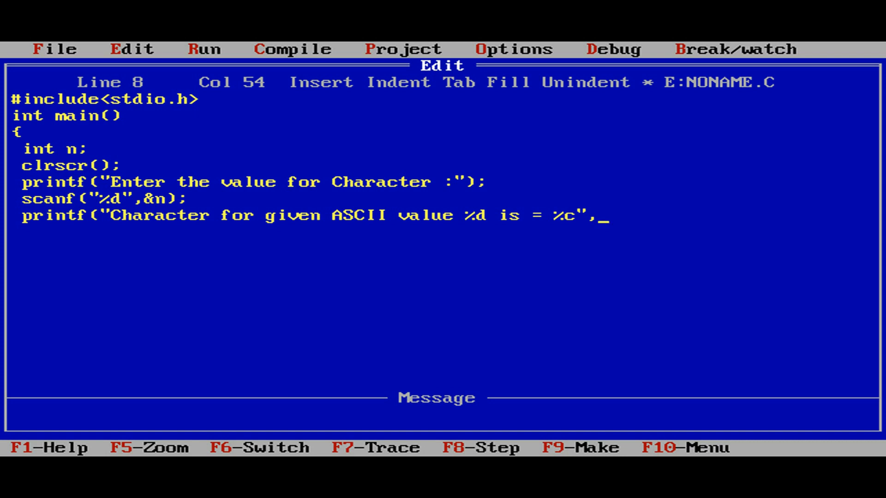
pyautogui.write('n,n);')
pyautogui.click(443, 232)
pyautogui.write('r')
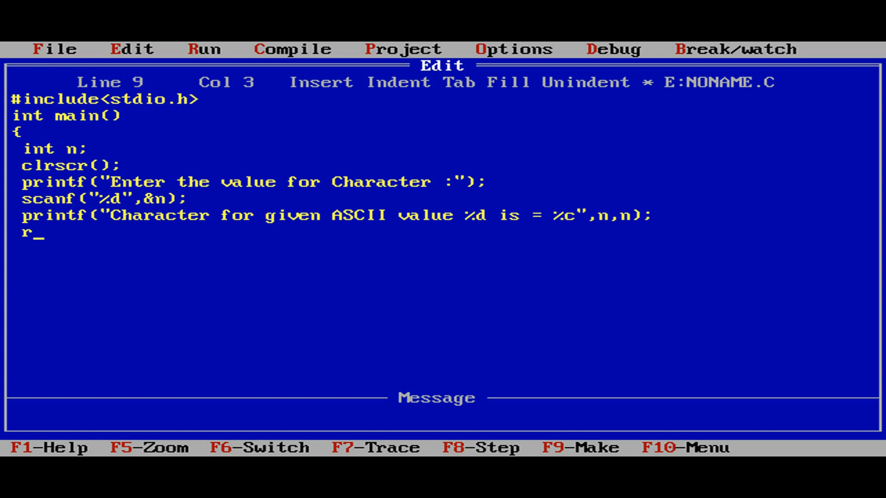
# Step: End main with return 0;
pyautogui.write('eturn')
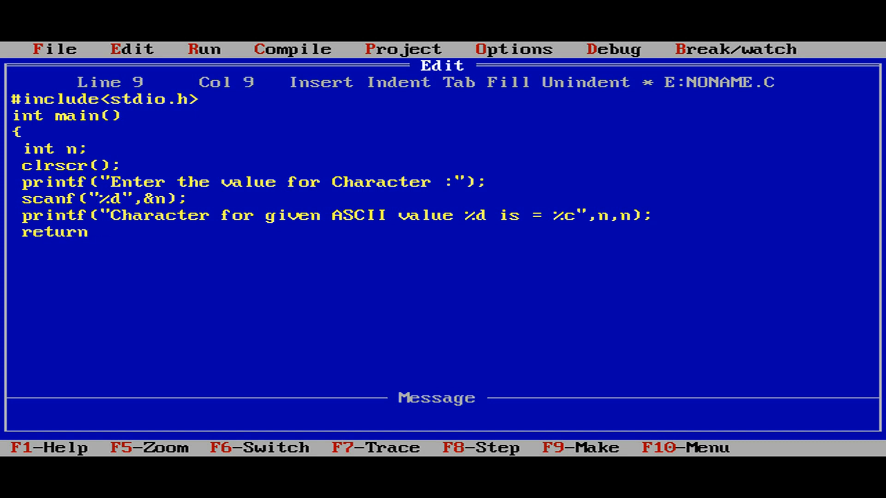
pyautogui.write('0;')
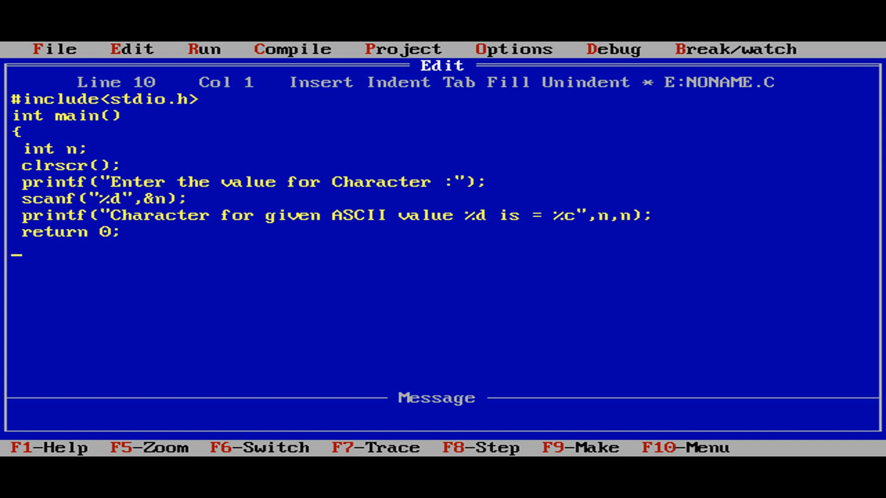
pyautogui.click(55, 50)
pyautogui.write('E:\\TURBOC2\\N')
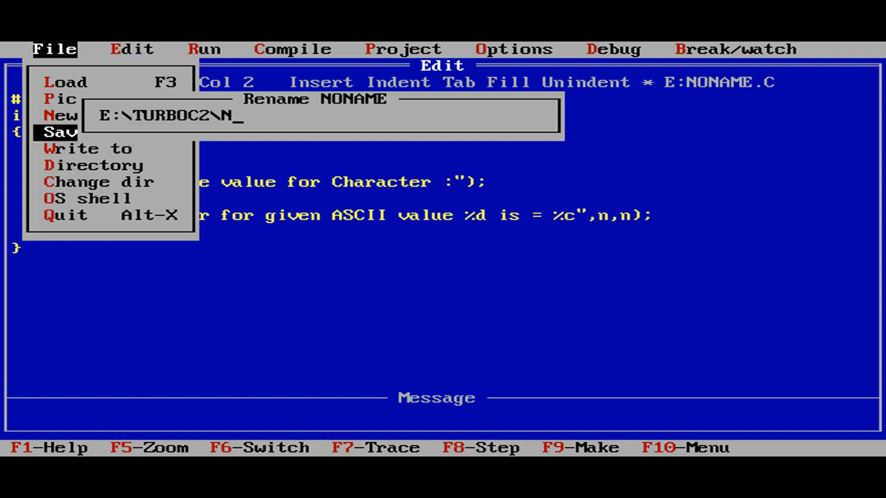
# Step: Save the untitled program as asc.c and compile and run it
pyautogui.write('a')
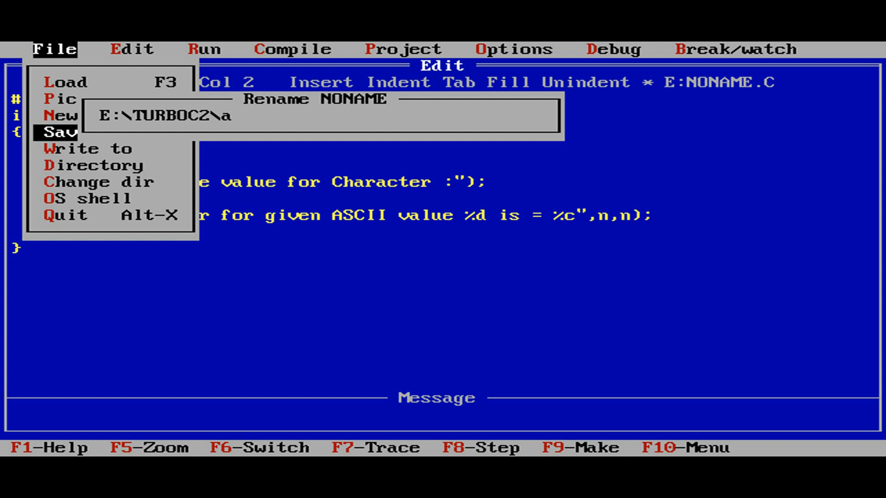
pyautogui.write('sc.c')
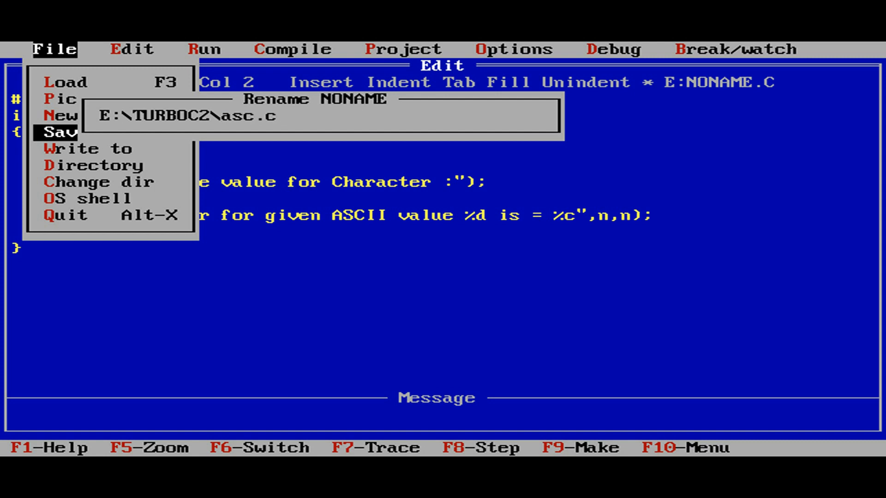
pyautogui.click(292, 50)
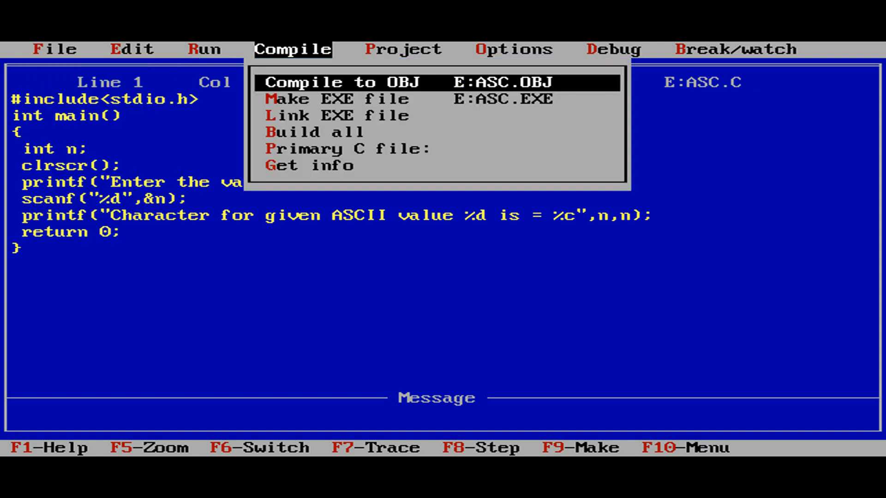
pyautogui.click(204, 49)
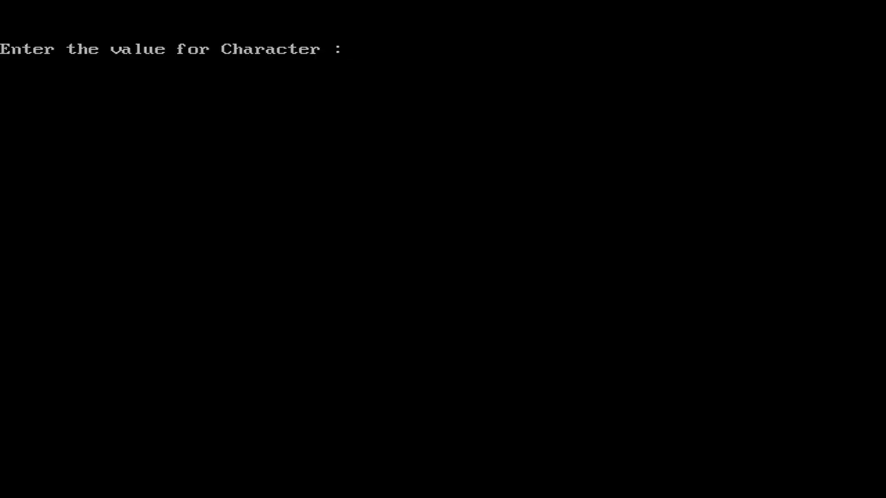
# Step: Enter 65 as the first test value at the program prompt
pyautogui.write('65')
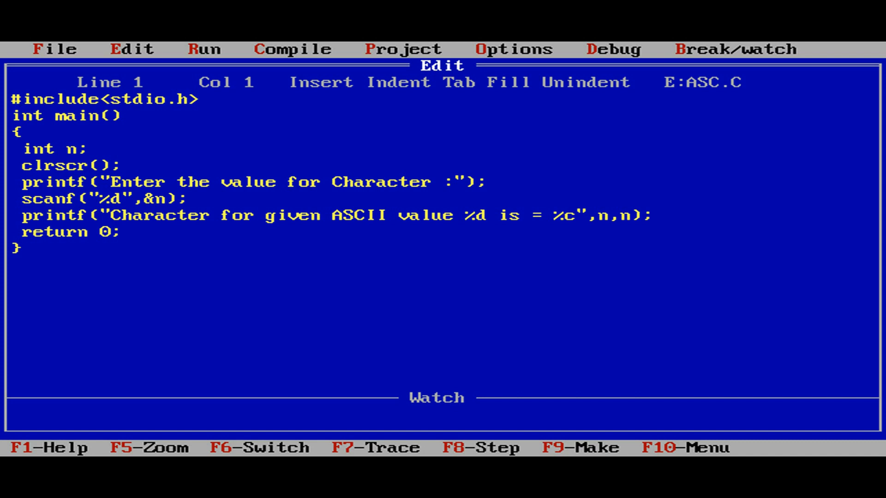
# Step: Rerun asc.c with test values 256 and 0, then return to the source
pyautogui.press('ctrl+F9')
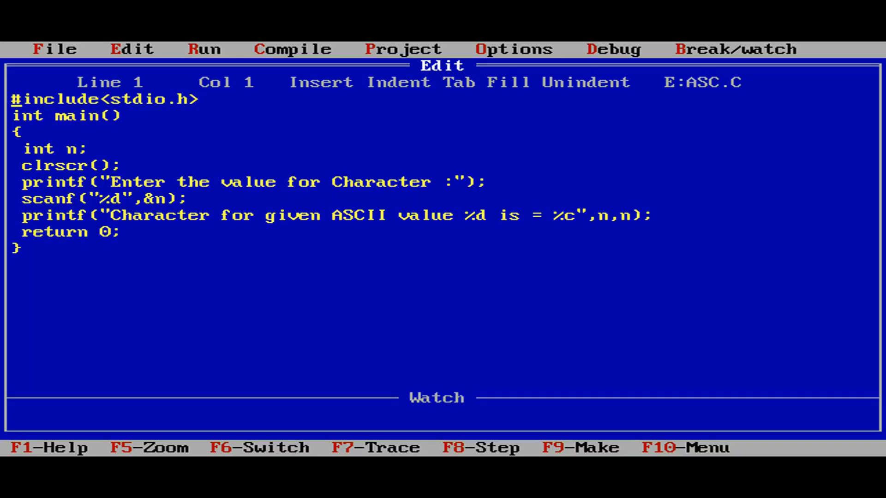
pyautogui.press('ctrl+F9')
pyautogui.write('0')
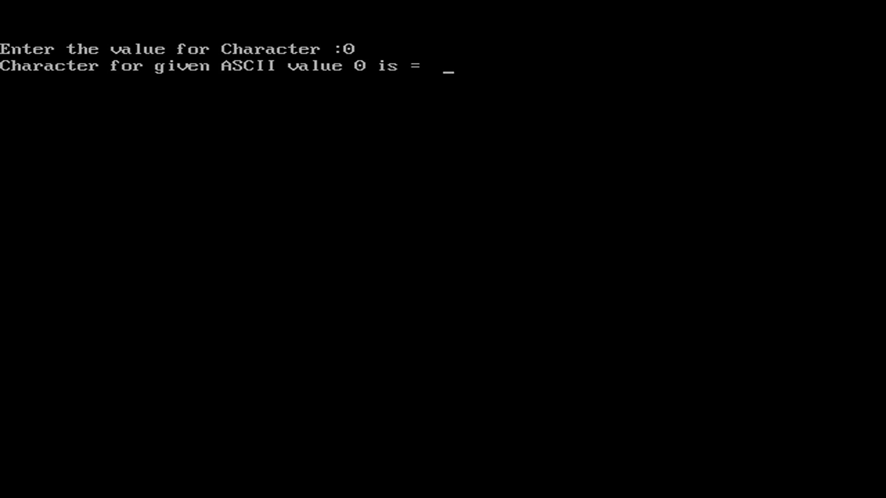
pyautogui.press('F6')
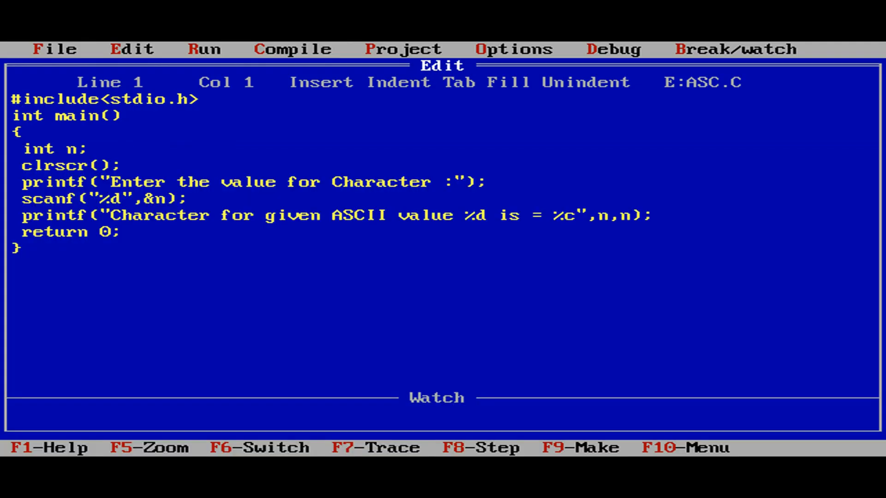